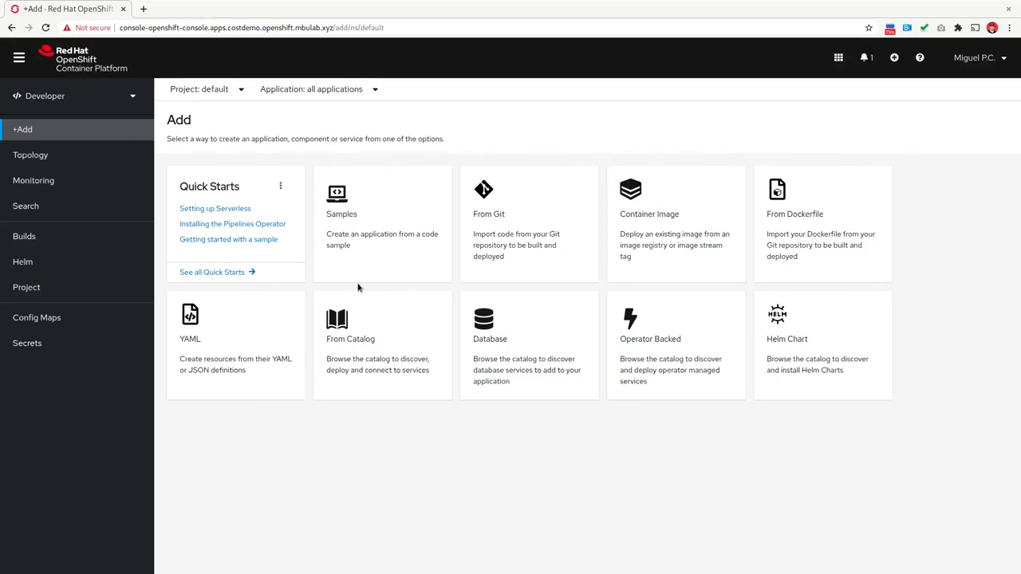
{"action": "mouse_move", "coordinate": [483, 419]}
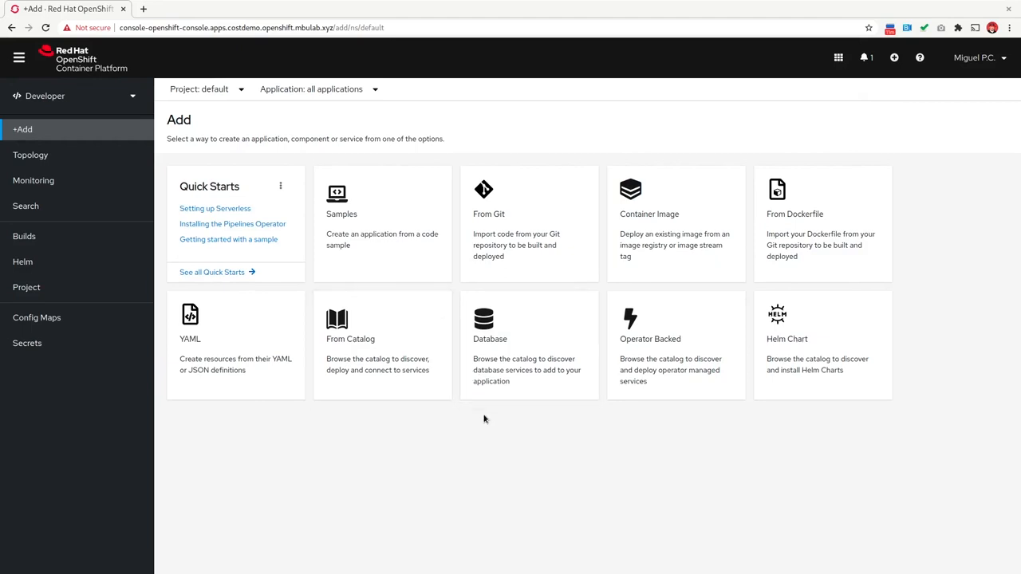
{"action": "mouse_move", "coordinate": [469, 438]}
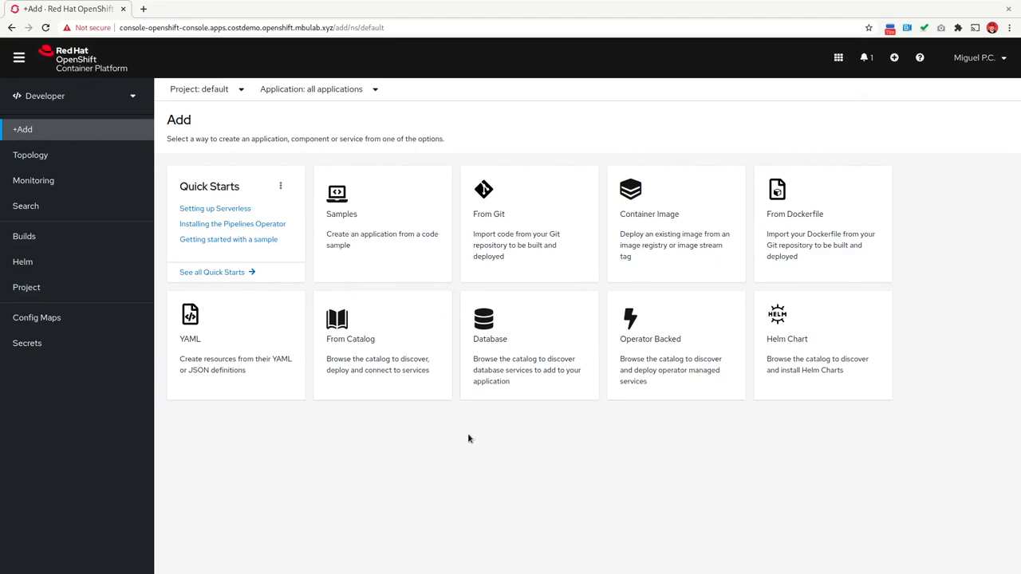
{"action": "mouse_move", "coordinate": [466, 451]}
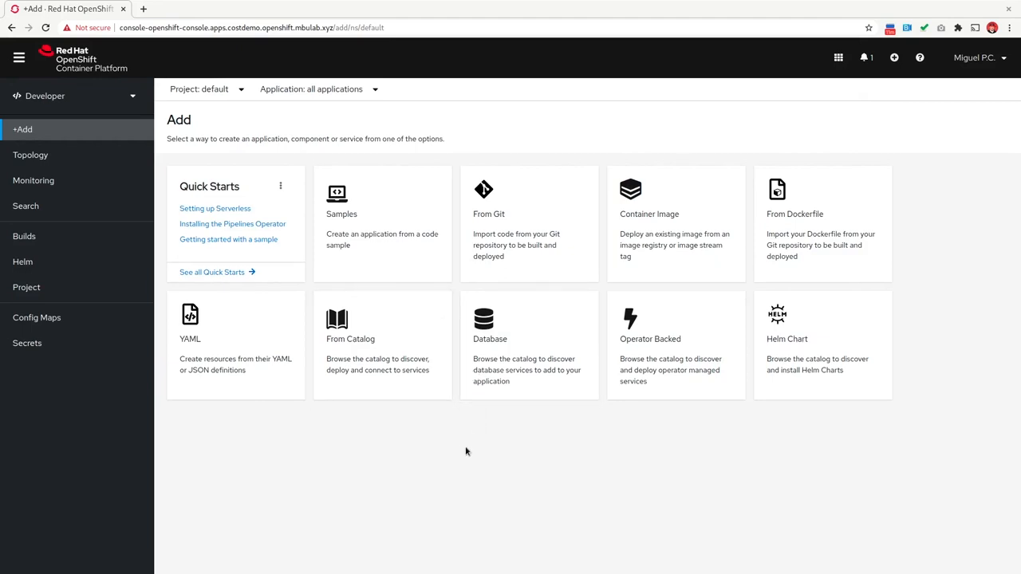
- View the cluster version details from the help menu, then close them
{"action": "left_click", "coordinate": [918, 58]}
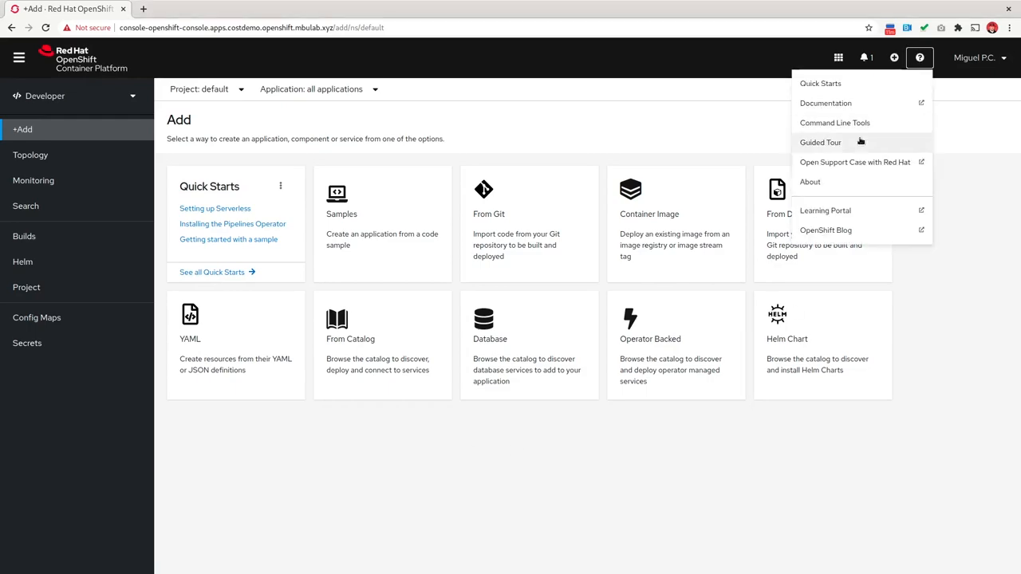
{"action": "left_click", "coordinate": [809, 182]}
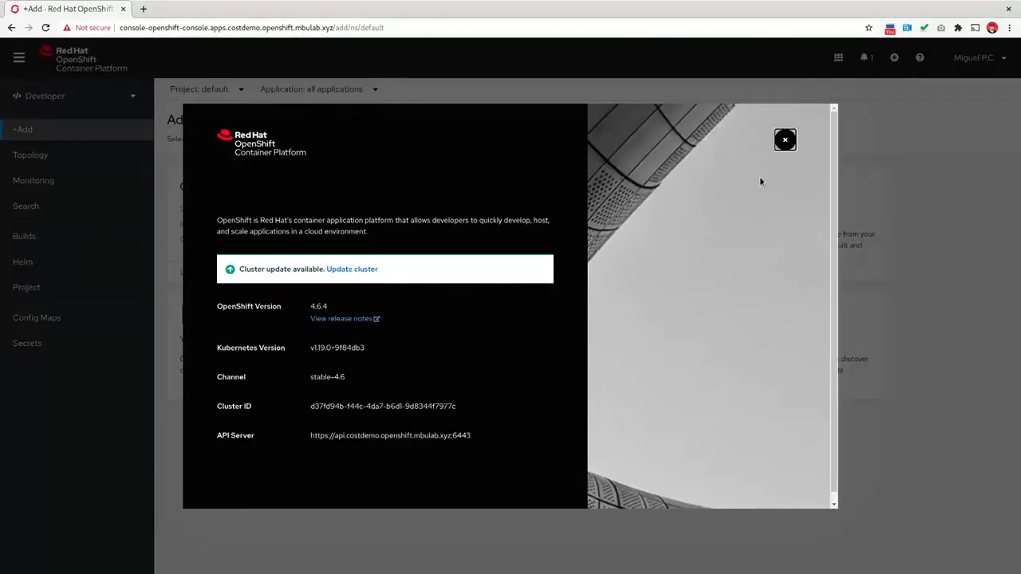
{"action": "left_click", "coordinate": [784, 141]}
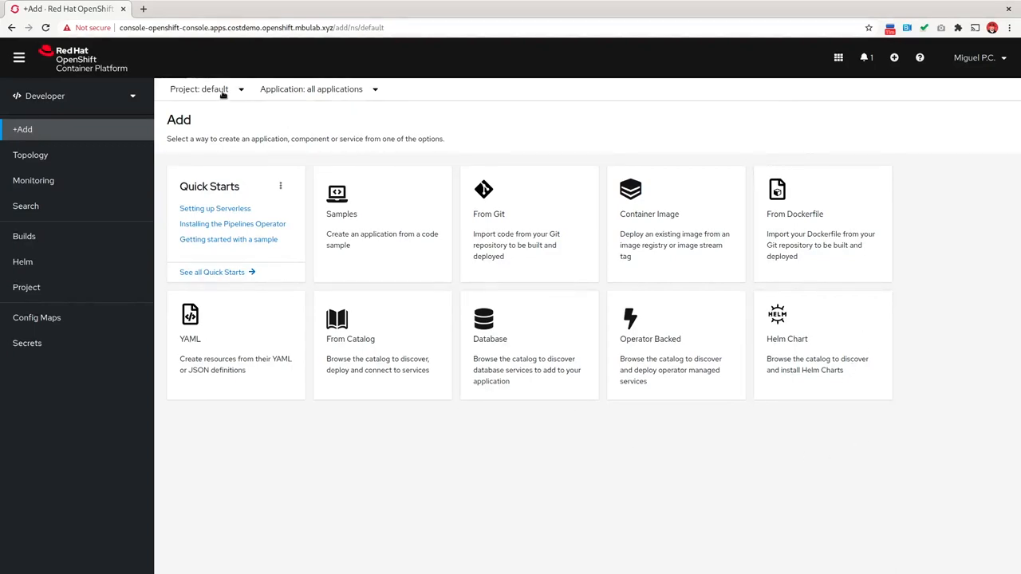
- Create a project named mta from the project list and switch to it
{"action": "left_click", "coordinate": [206, 88]}
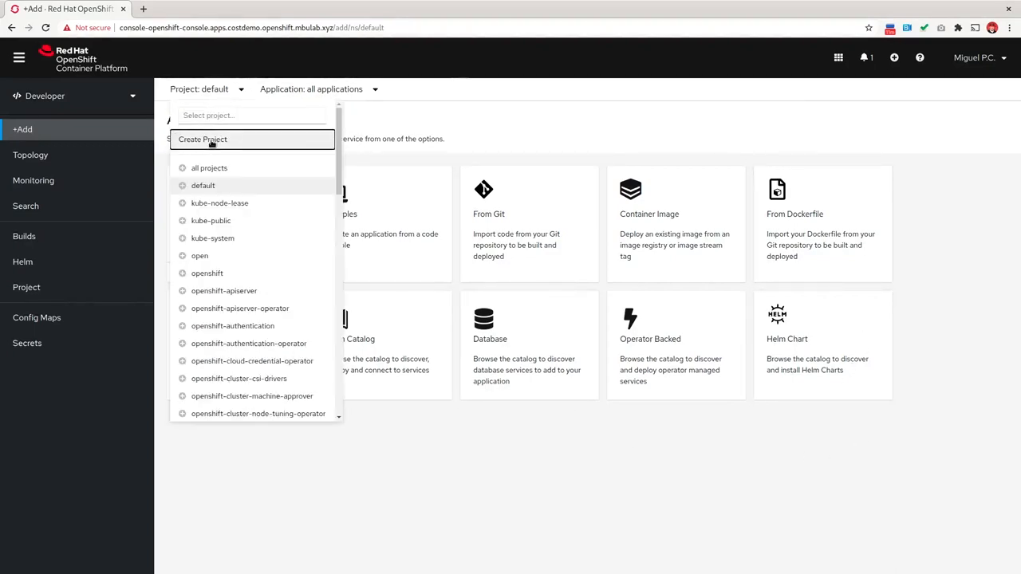
{"action": "type", "text": "mta"}
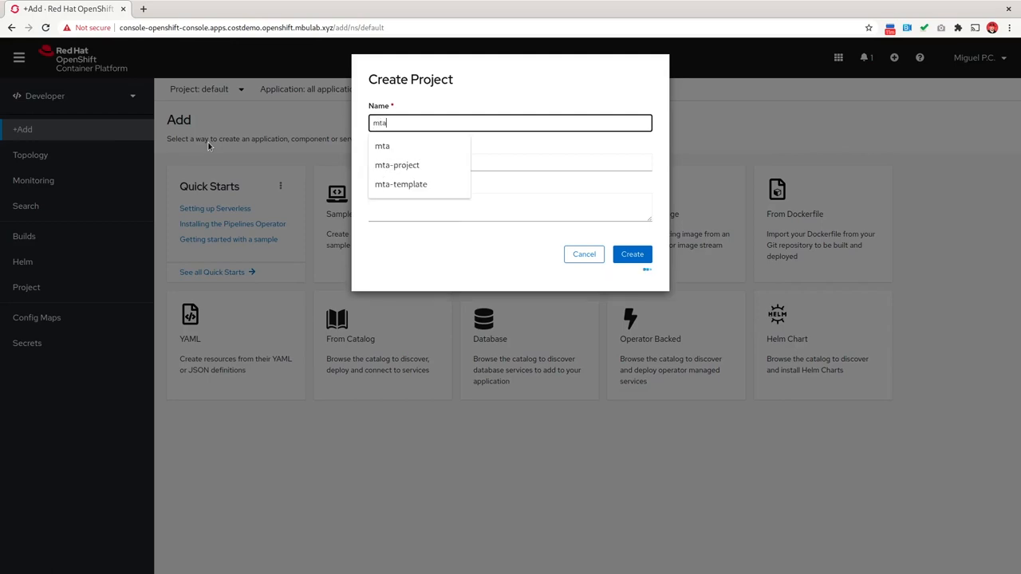
{"action": "left_click", "coordinate": [632, 254]}
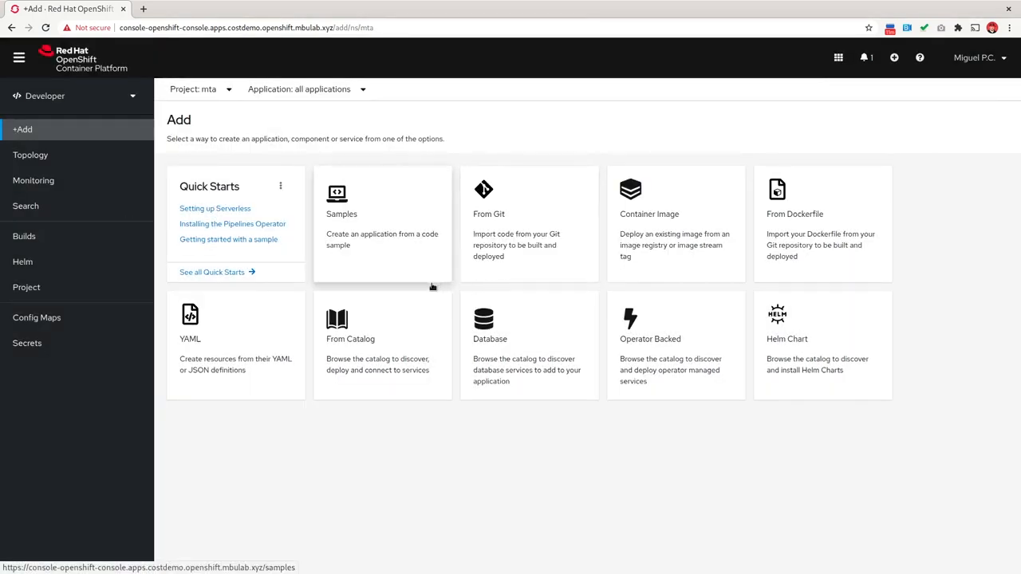
{"action": "left_click", "coordinate": [199, 88]}
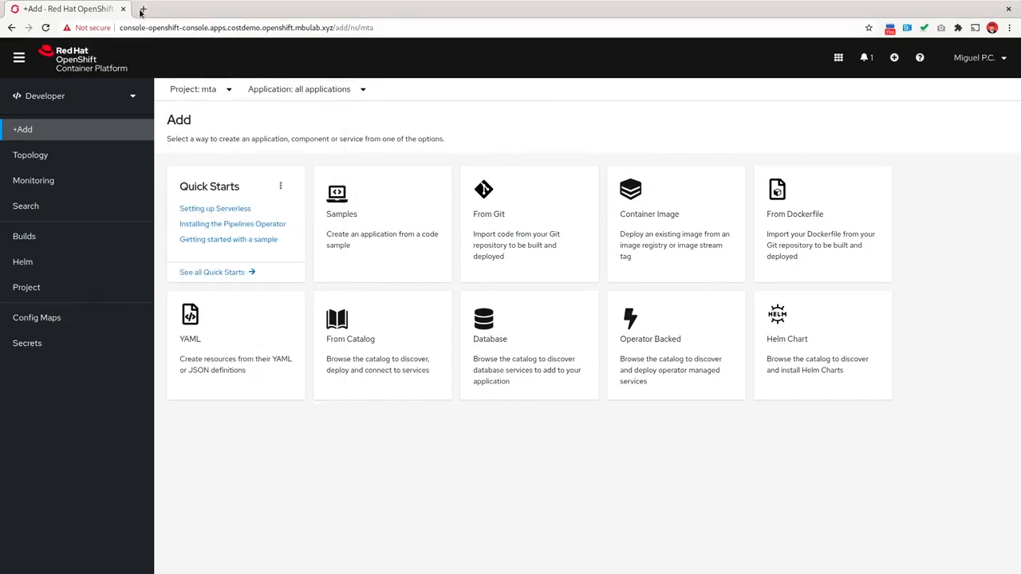
- Go to red.ht/mta in a new tab and scroll to the 5.1.0 Web Console downloads
{"action": "left_click", "coordinate": [142, 9]}
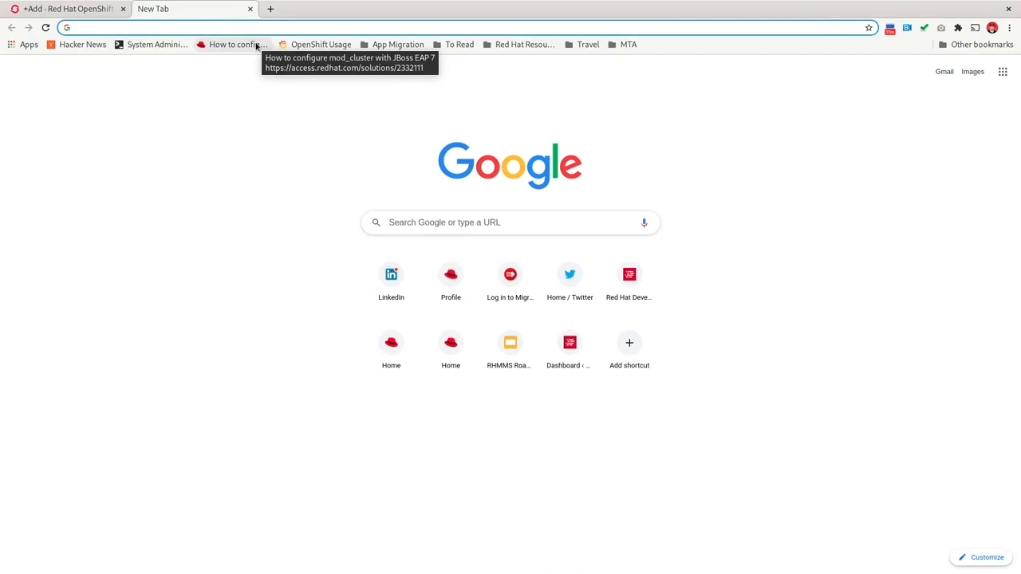
{"action": "type", "text": "red.ht/mta"}
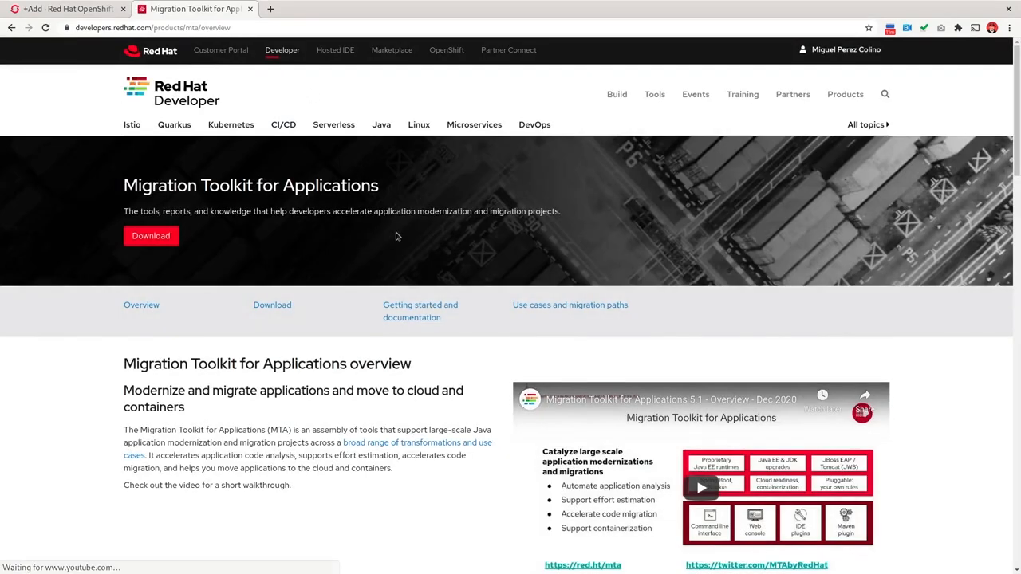
{"action": "mouse_move", "coordinate": [368, 325]}
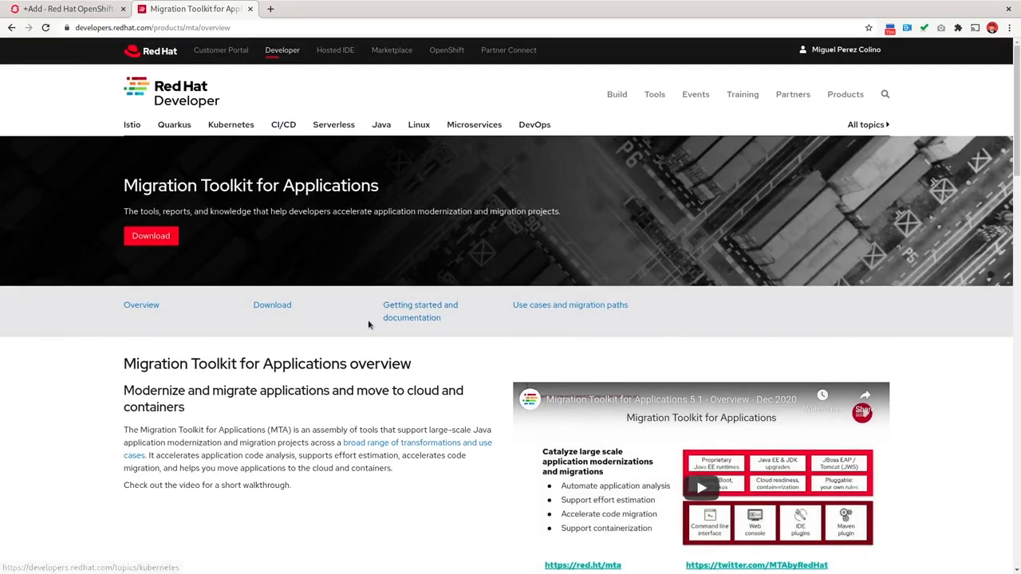
{"action": "left_click", "coordinate": [272, 304]}
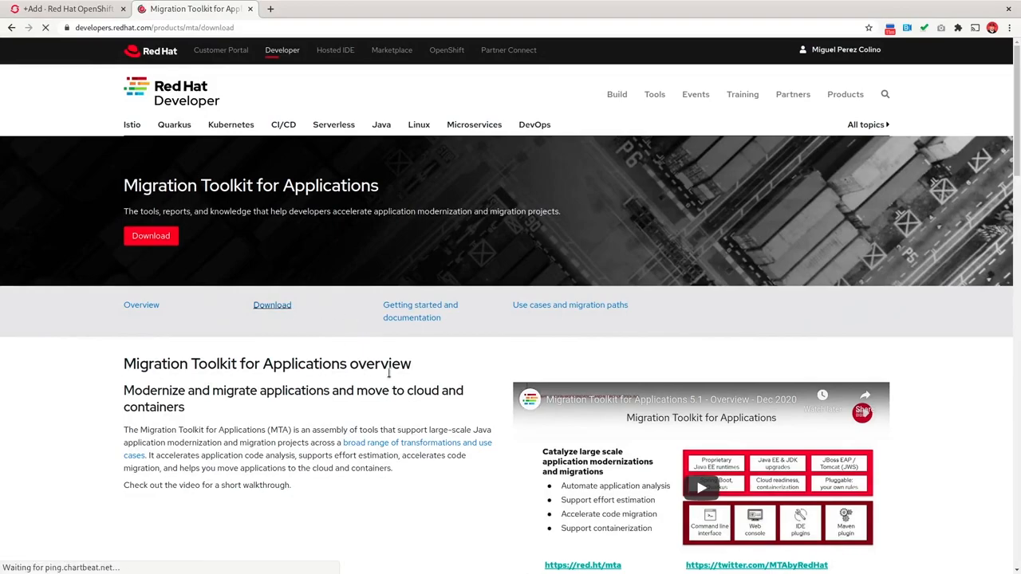
{"action": "scroll", "scroll_direction": "down", "scroll_amount": 3}
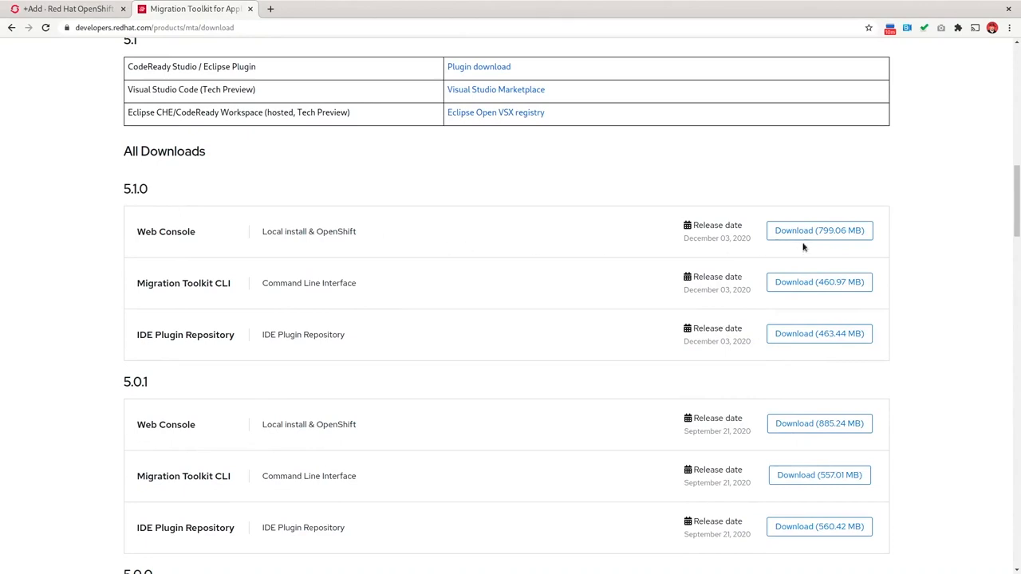
{"action": "mouse_move", "coordinate": [548, 238]}
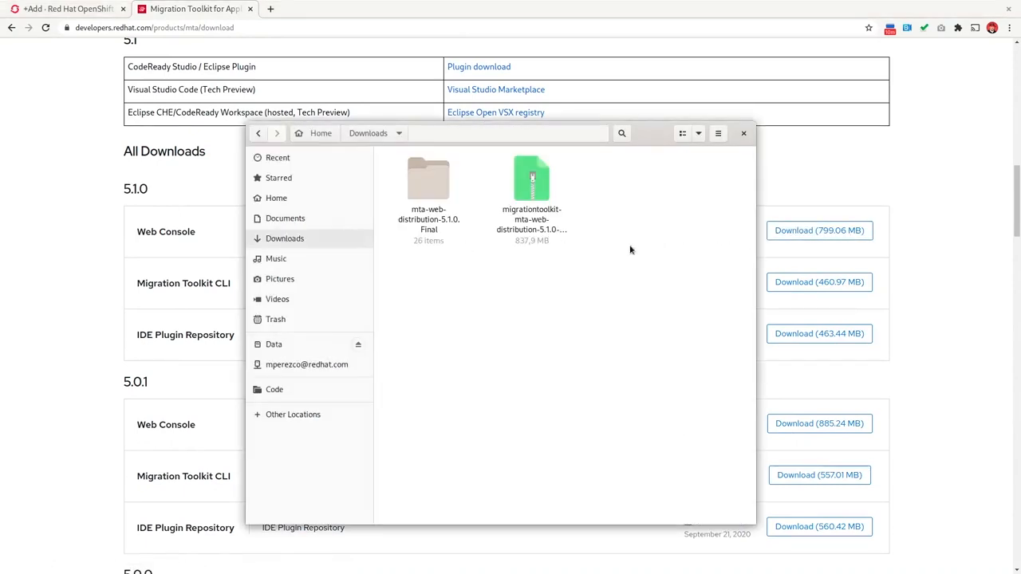
- Browse into mta-web-distribution-5.1.0.Final/openshift/templates, then switch back to the OpenShift tab
{"action": "left_click", "coordinate": [531, 177]}
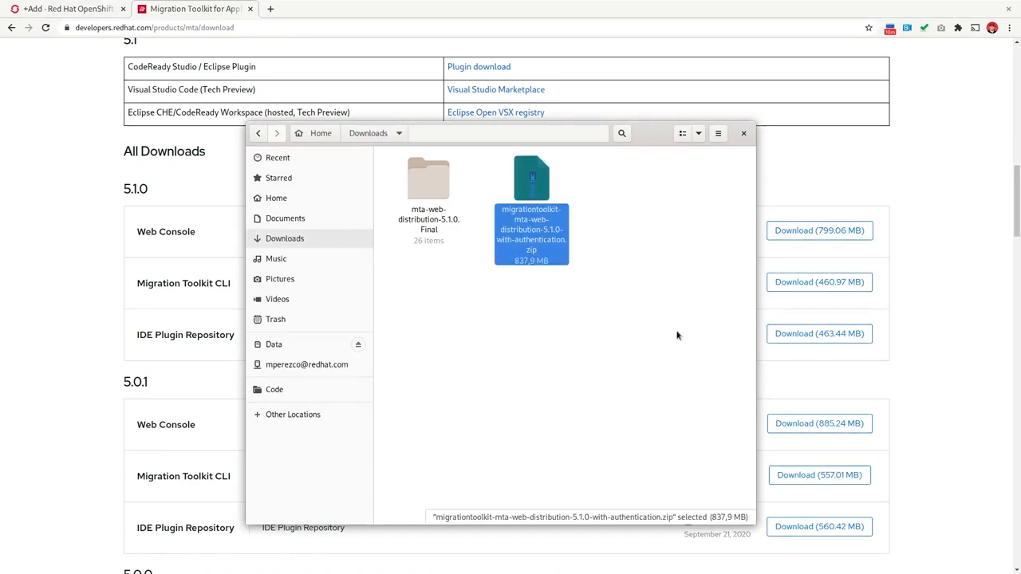
{"action": "mouse_move", "coordinate": [618, 278]}
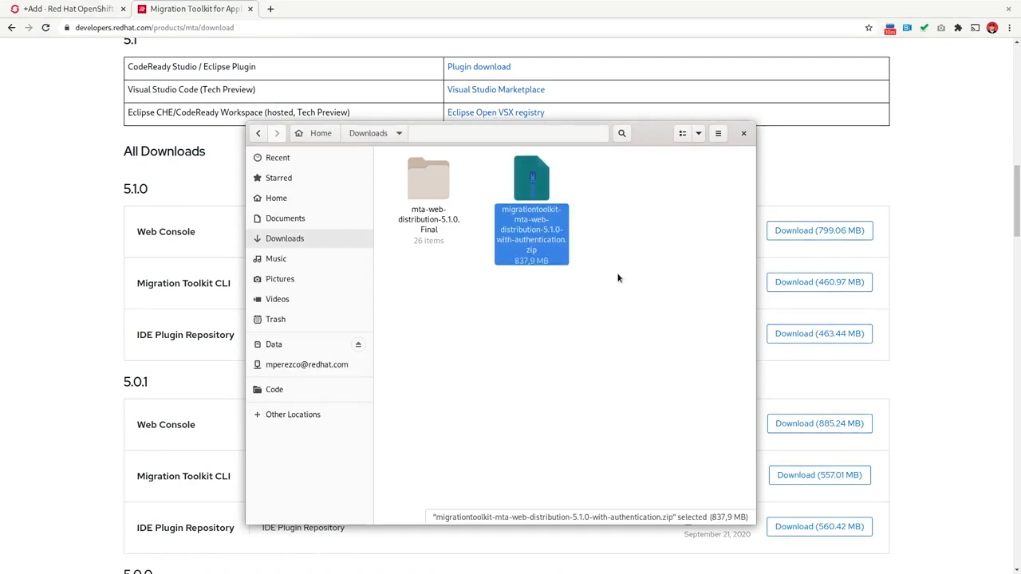
{"action": "left_click", "coordinate": [428, 184]}
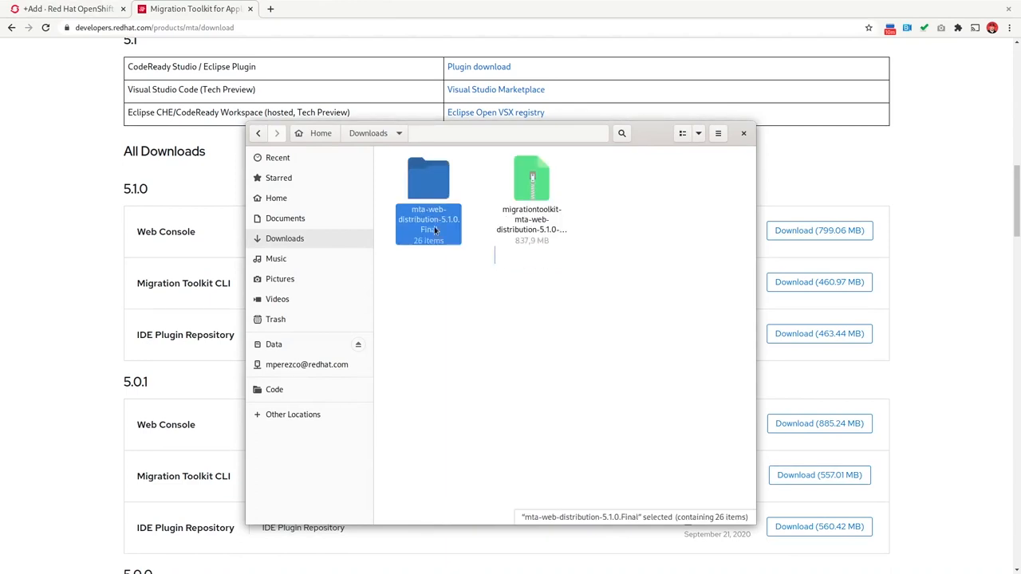
{"action": "mouse_move", "coordinate": [506, 197]}
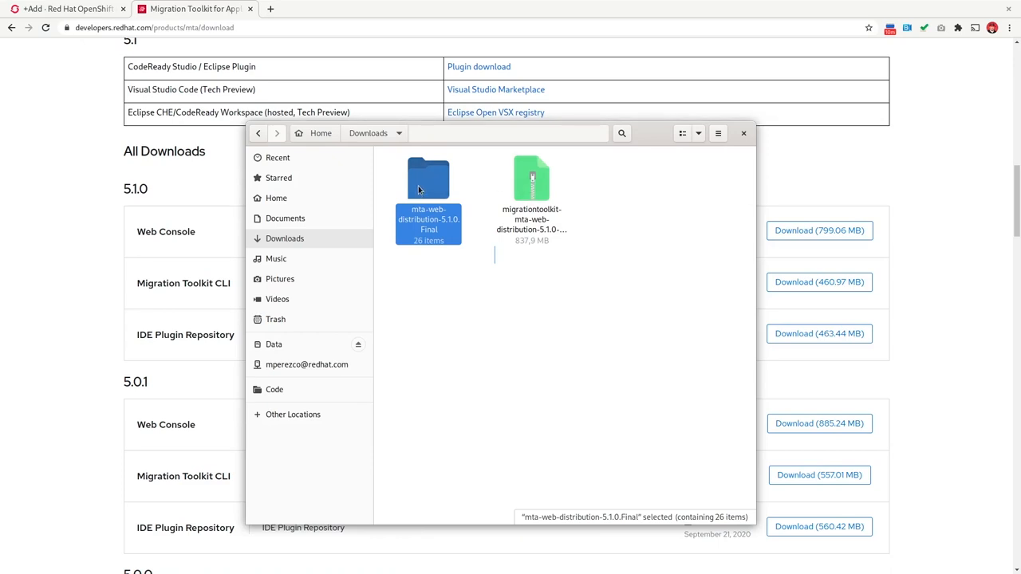
{"action": "double_click", "coordinate": [429, 178]}
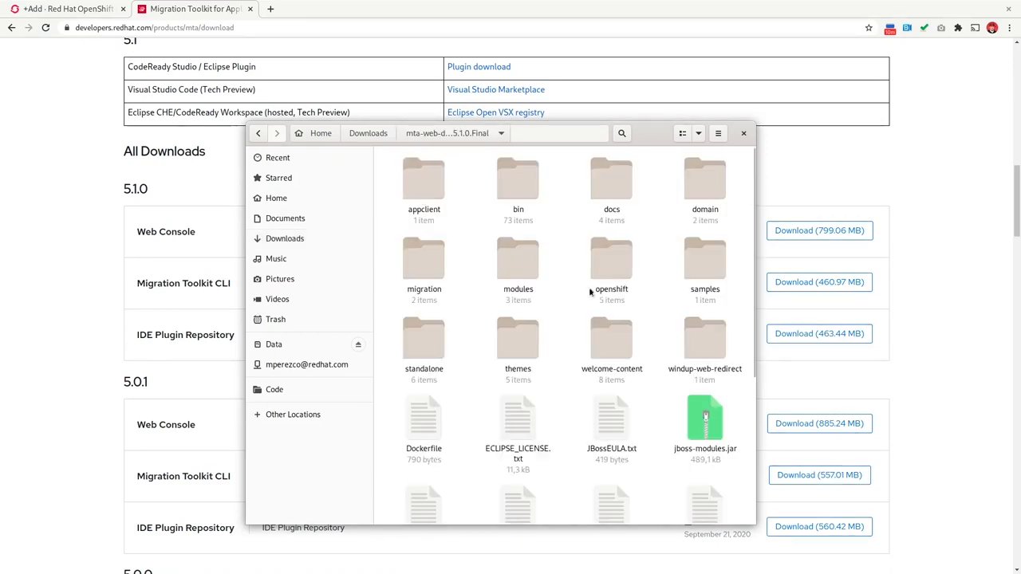
{"action": "double_click", "coordinate": [611, 259]}
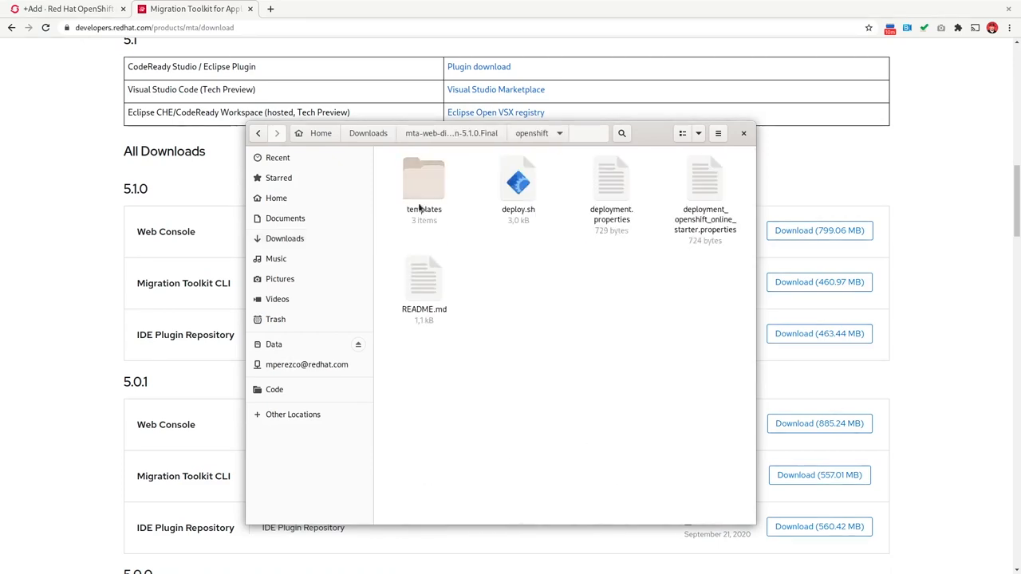
{"action": "double_click", "coordinate": [423, 179]}
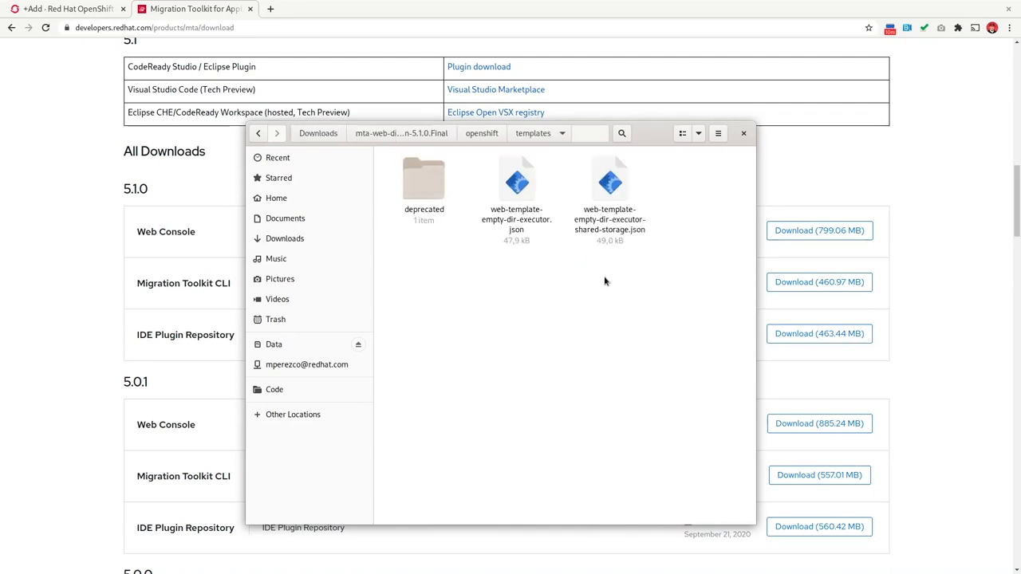
{"action": "mouse_move", "coordinate": [630, 325]}
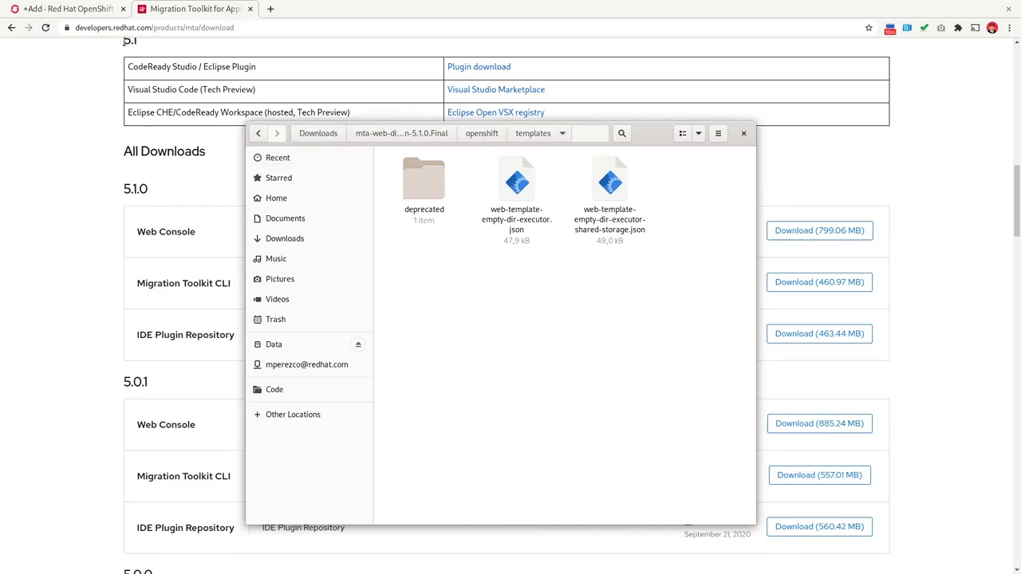
{"action": "left_click", "coordinate": [67, 9]}
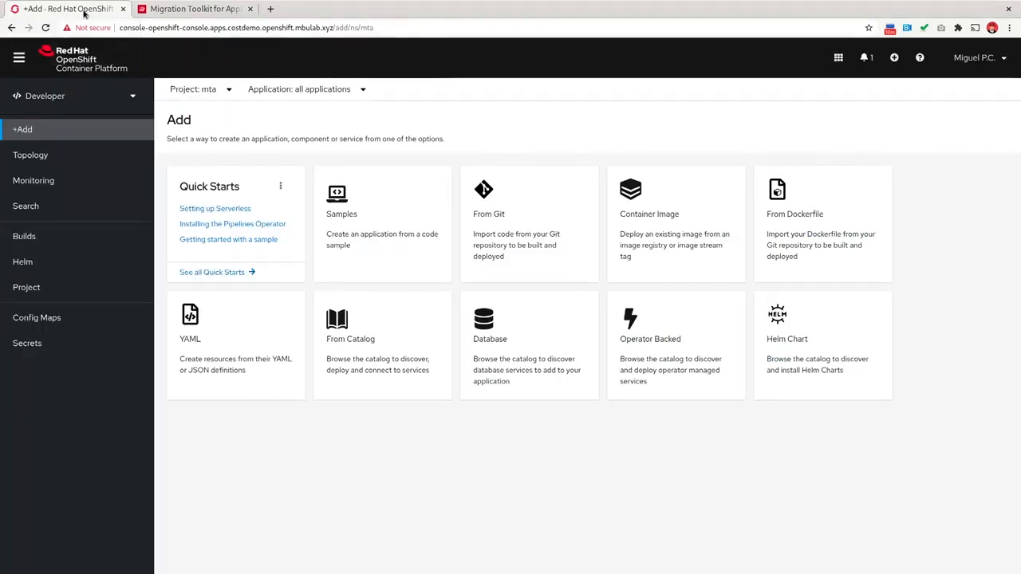
{"action": "mouse_move", "coordinate": [264, 335]}
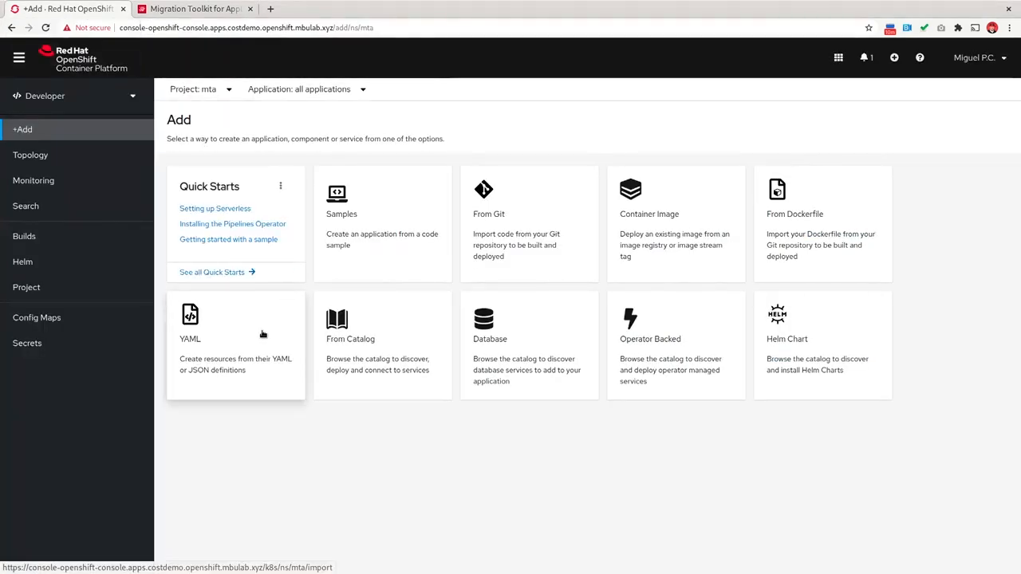
{"action": "mouse_move", "coordinate": [249, 343]}
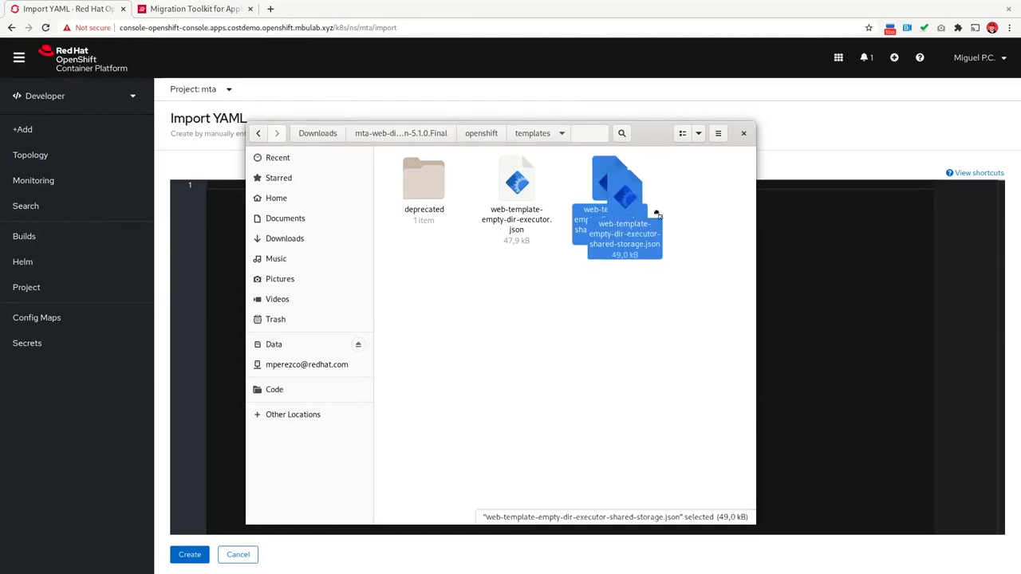
- Import the shared-storage web-template JSON as the mta-web-console template
{"action": "double_click", "coordinate": [617, 215]}
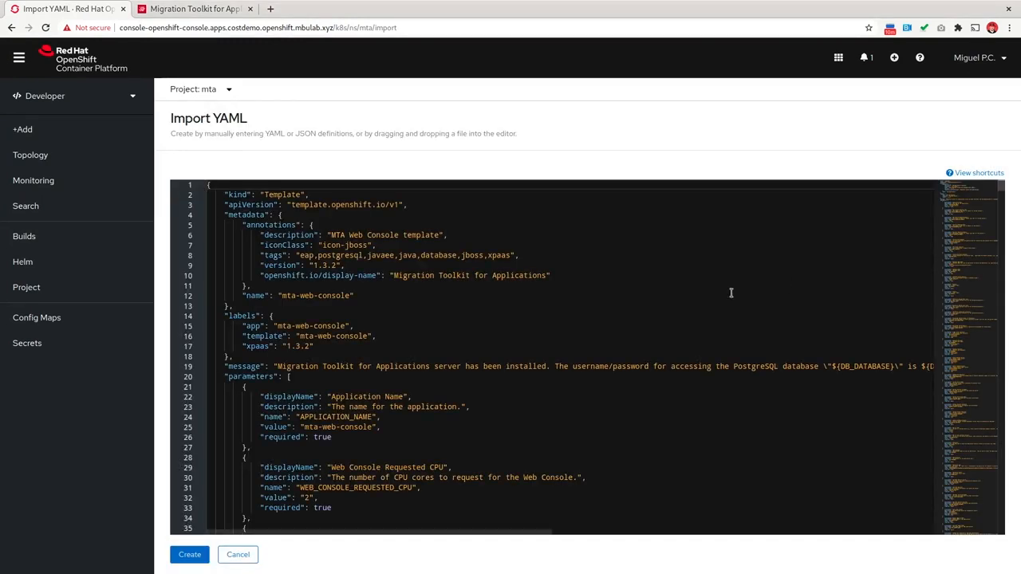
{"action": "mouse_move", "coordinate": [264, 485]}
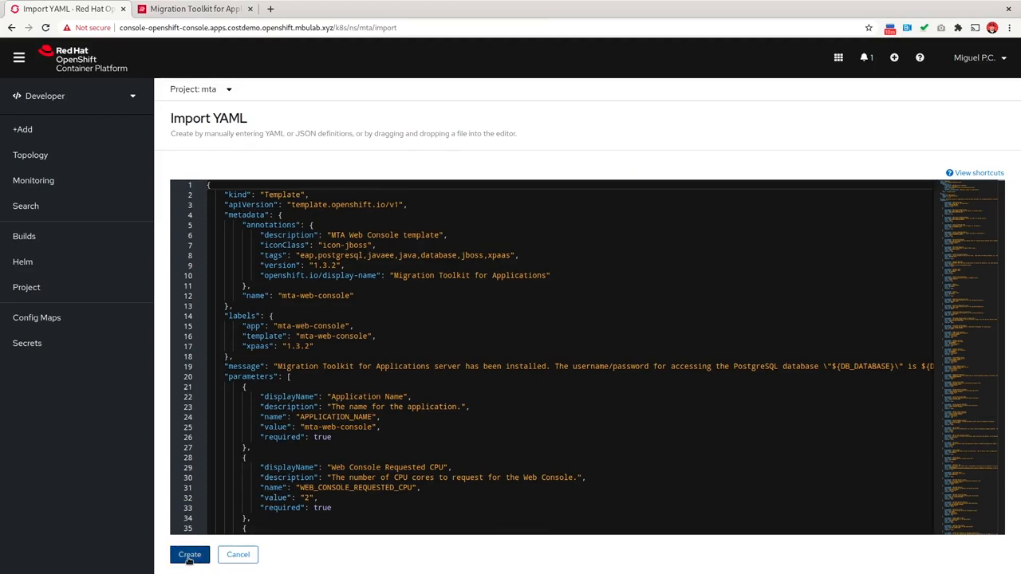
{"action": "left_click", "coordinate": [189, 554]}
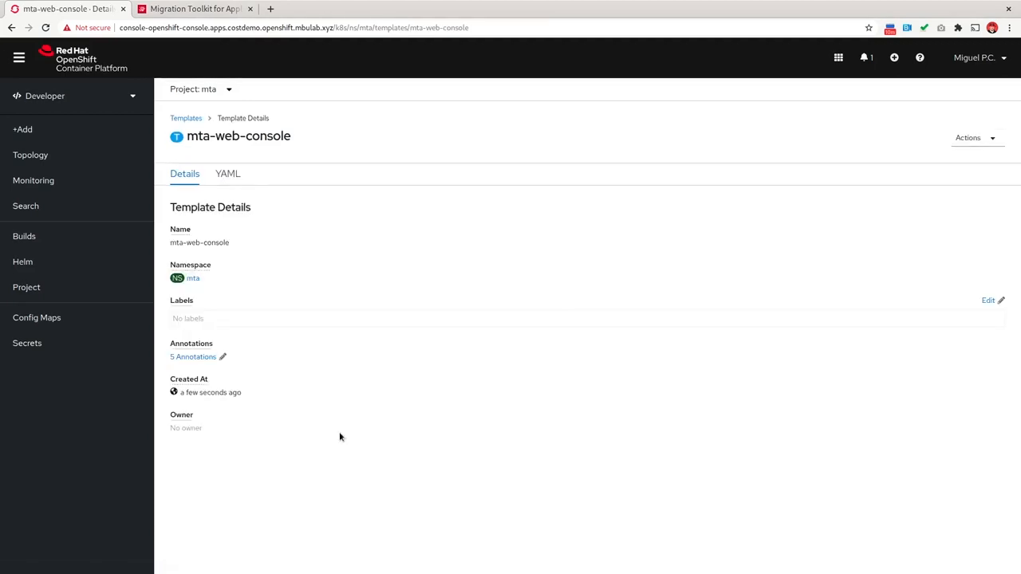
{"action": "mouse_move", "coordinate": [534, 398]}
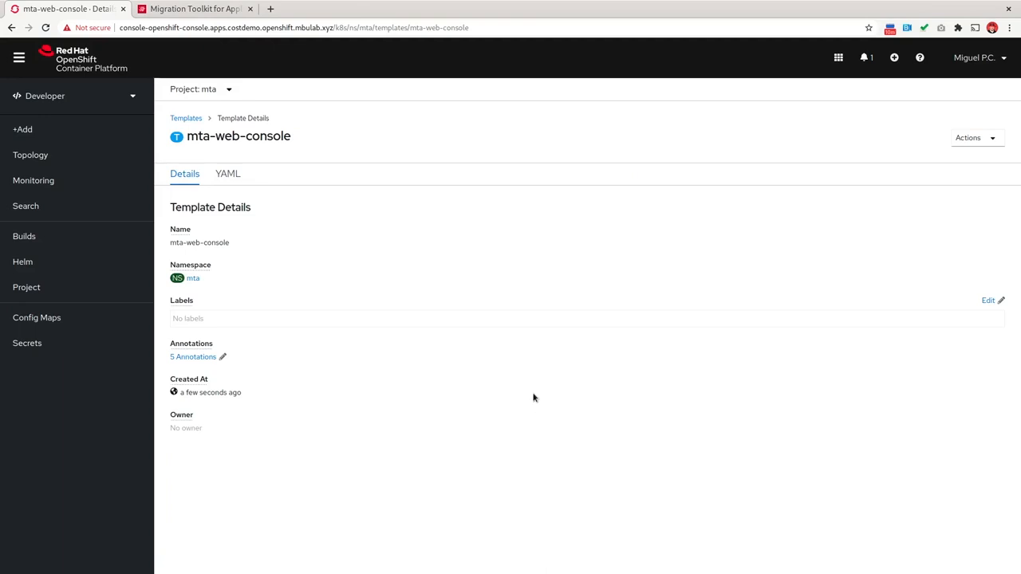
{"action": "mouse_move", "coordinate": [423, 241]}
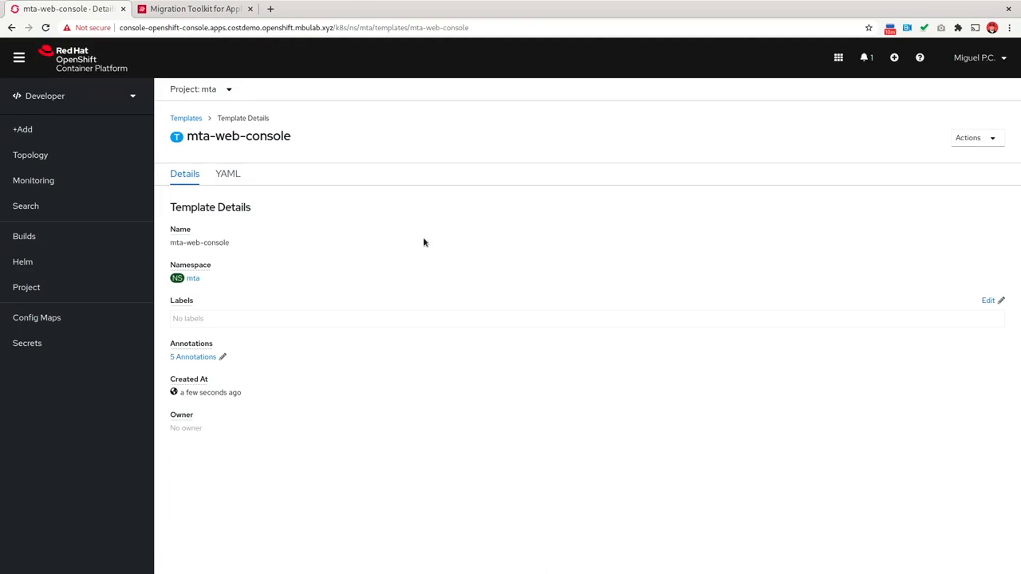
- Filter the Developer Catalog by 'mta' and open the Migration Toolkit for Applications tile
{"action": "left_click", "coordinate": [23, 130]}
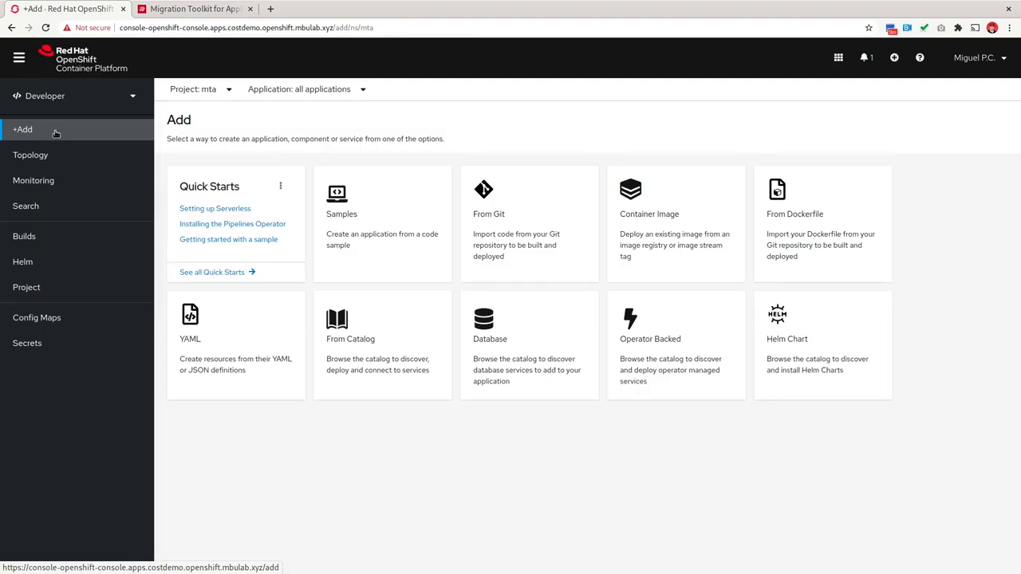
{"action": "mouse_move", "coordinate": [375, 347]}
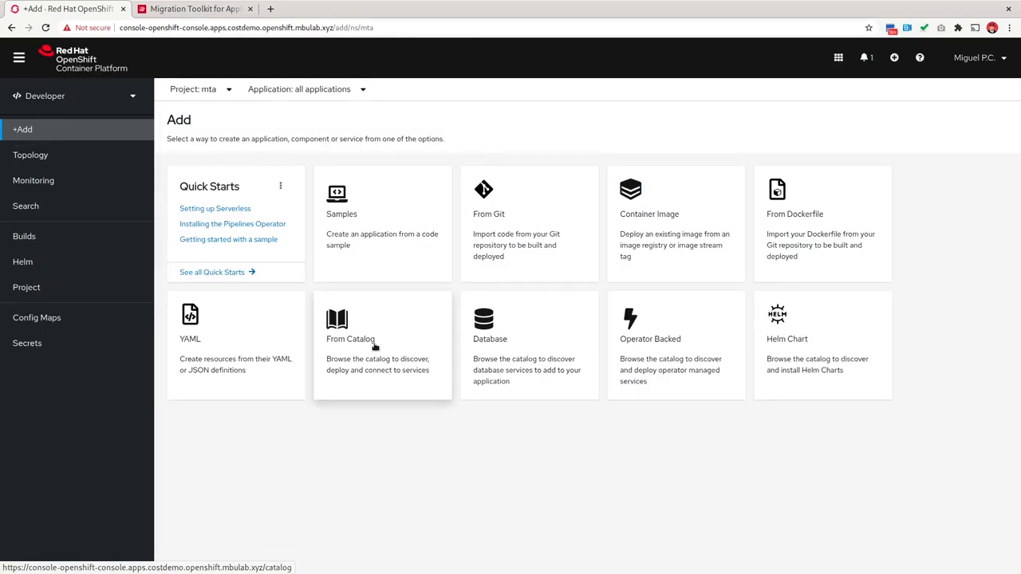
{"action": "left_click", "coordinate": [350, 338]}
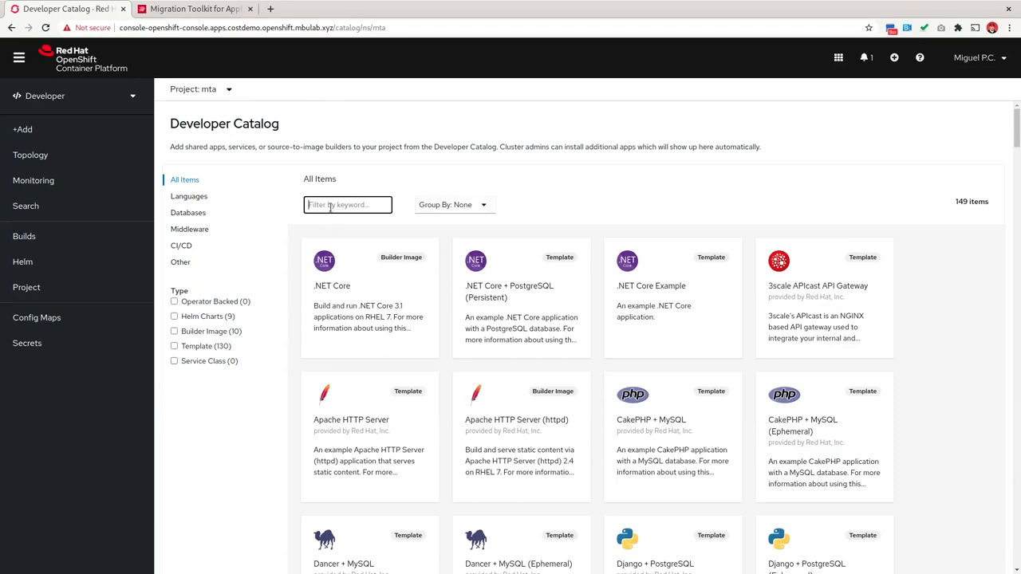
{"action": "type", "text": "mta"}
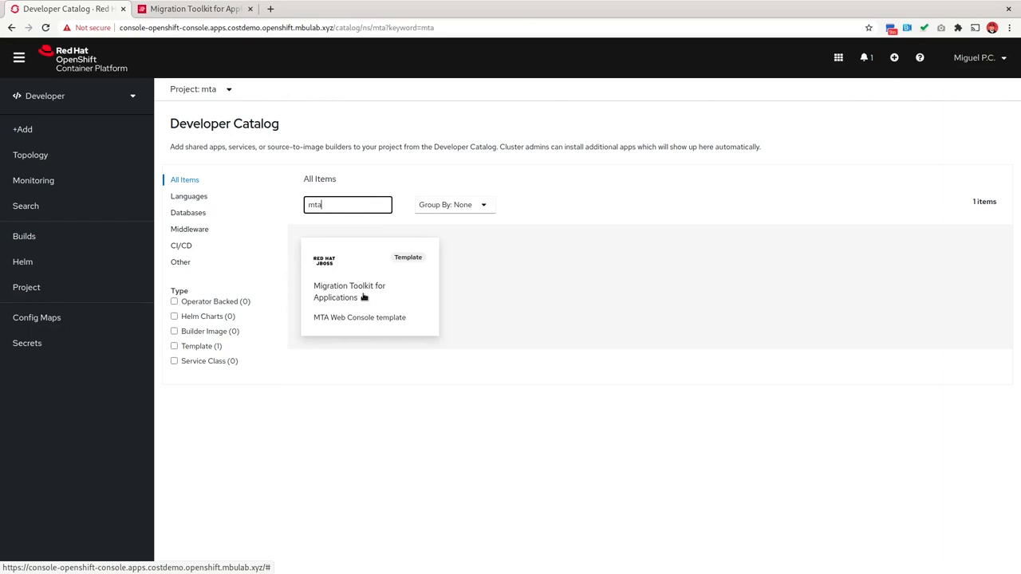
{"action": "left_click", "coordinate": [348, 291]}
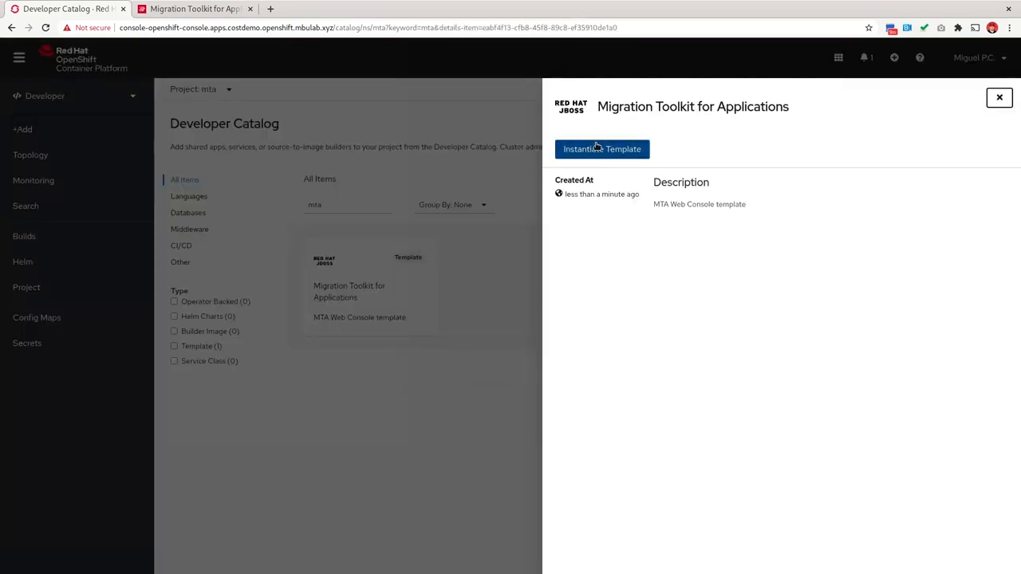
- Instantiate the MTA template into namespace mta, keeping all default parameters
{"action": "left_click", "coordinate": [602, 148]}
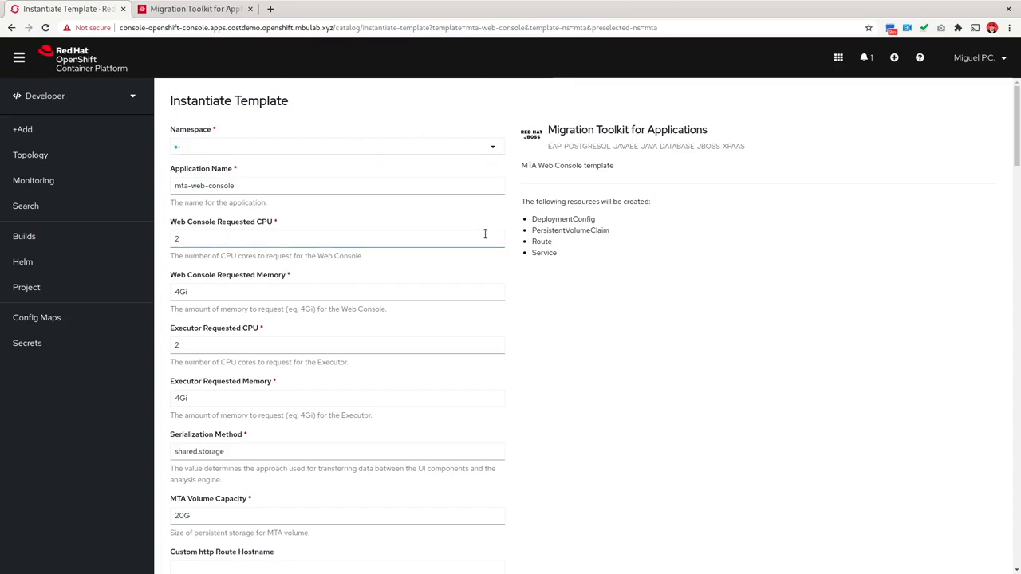
{"action": "left_click", "coordinate": [333, 146]}
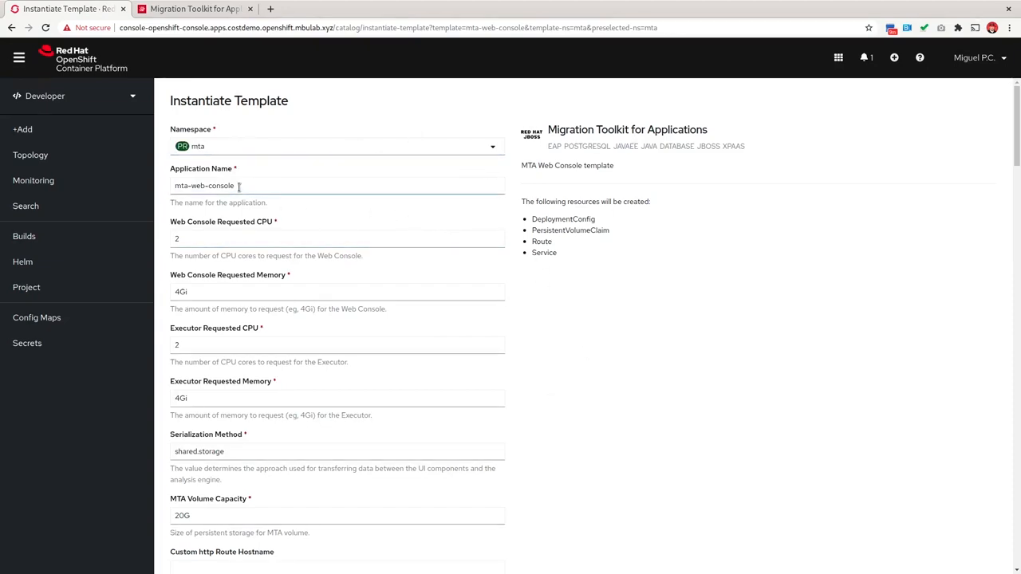
{"action": "scroll", "scroll_direction": "down", "scroll_amount": 3}
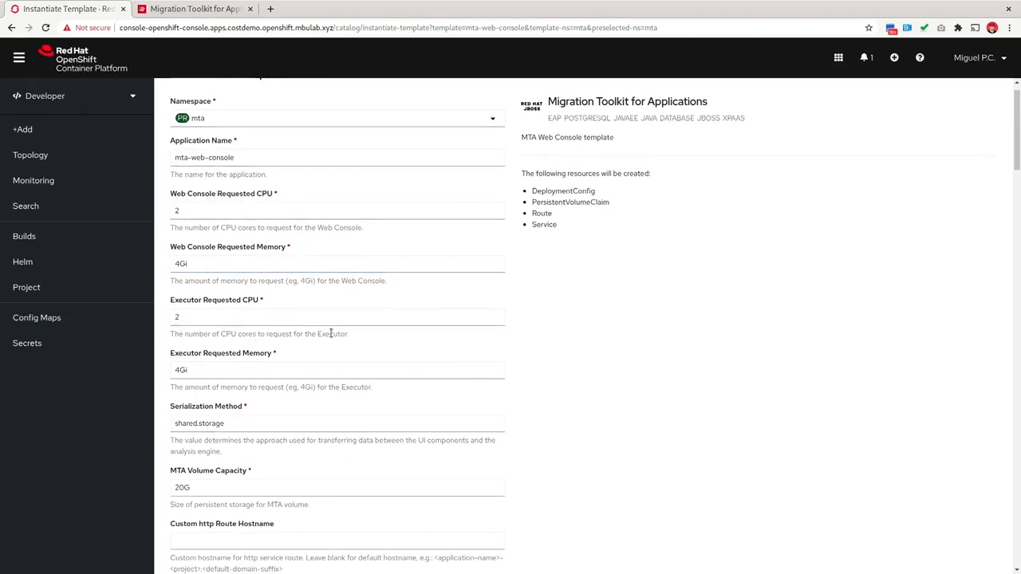
{"action": "scroll", "scroll_direction": "down", "scroll_amount": 3}
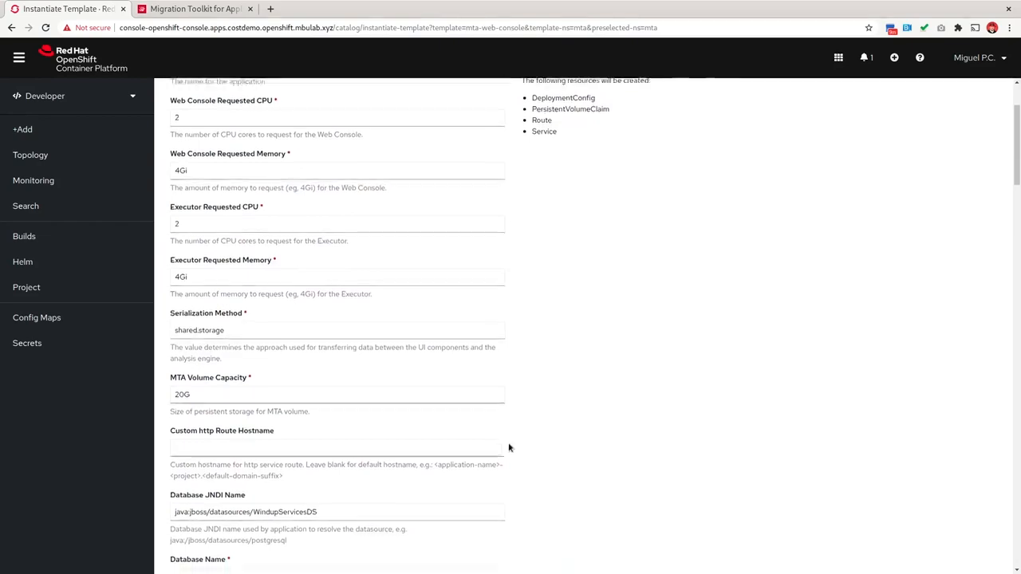
{"action": "scroll", "scroll_direction": "down", "scroll_amount": 3}
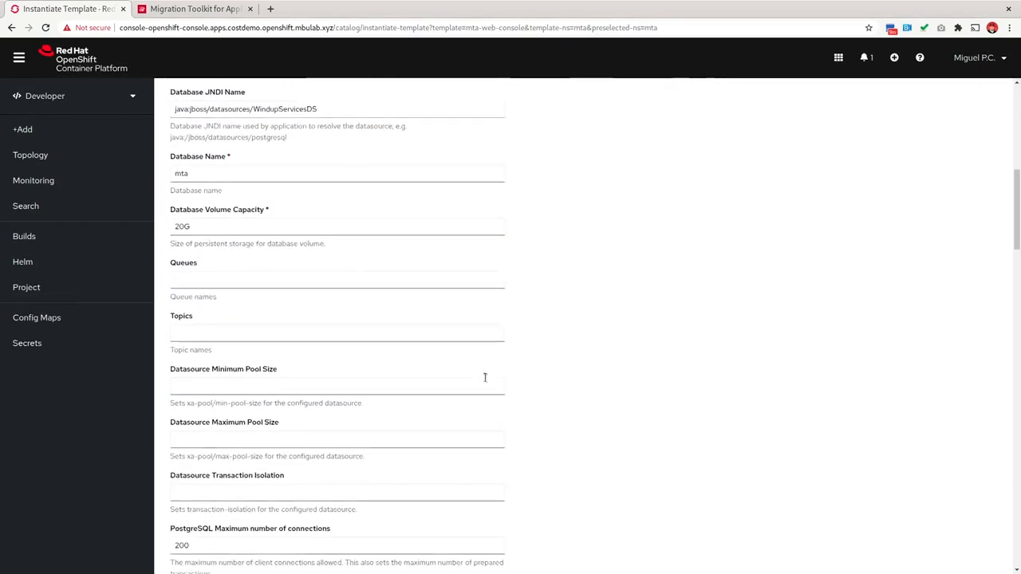
{"action": "scroll", "scroll_direction": "down", "scroll_amount": 3}
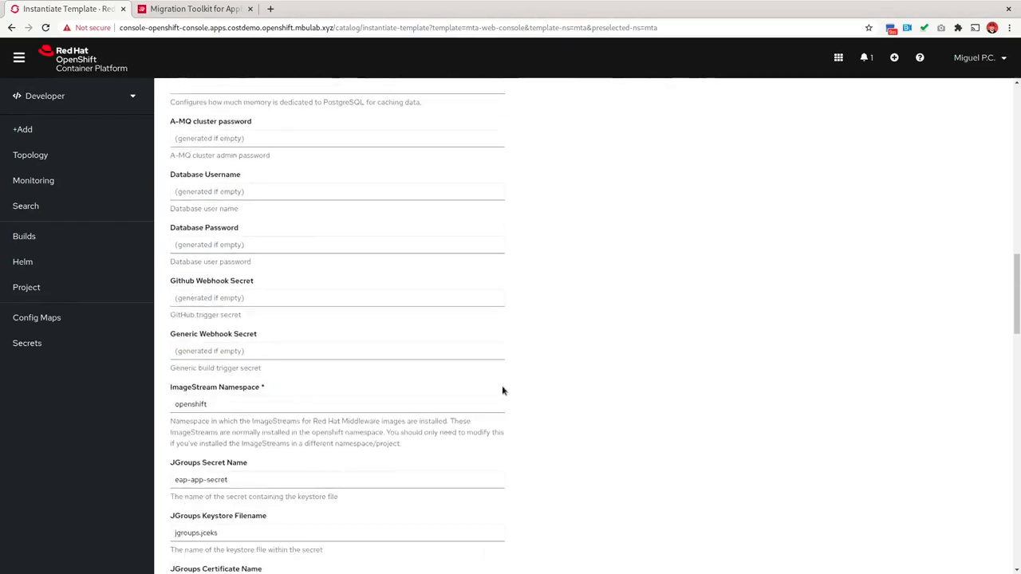
{"action": "scroll", "scroll_direction": "down", "scroll_amount": 3}
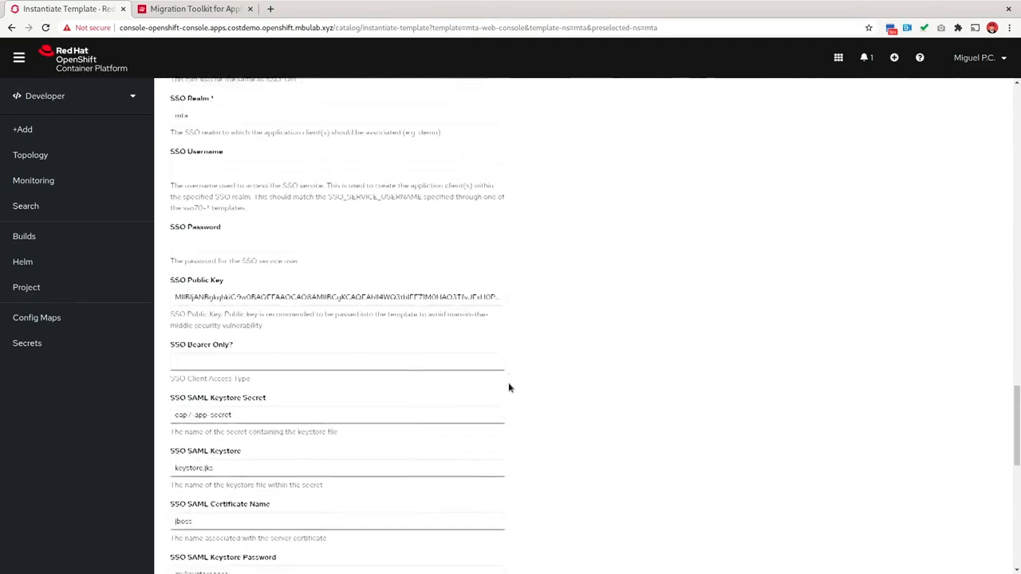
{"action": "scroll", "scroll_direction": "down", "scroll_amount": 3}
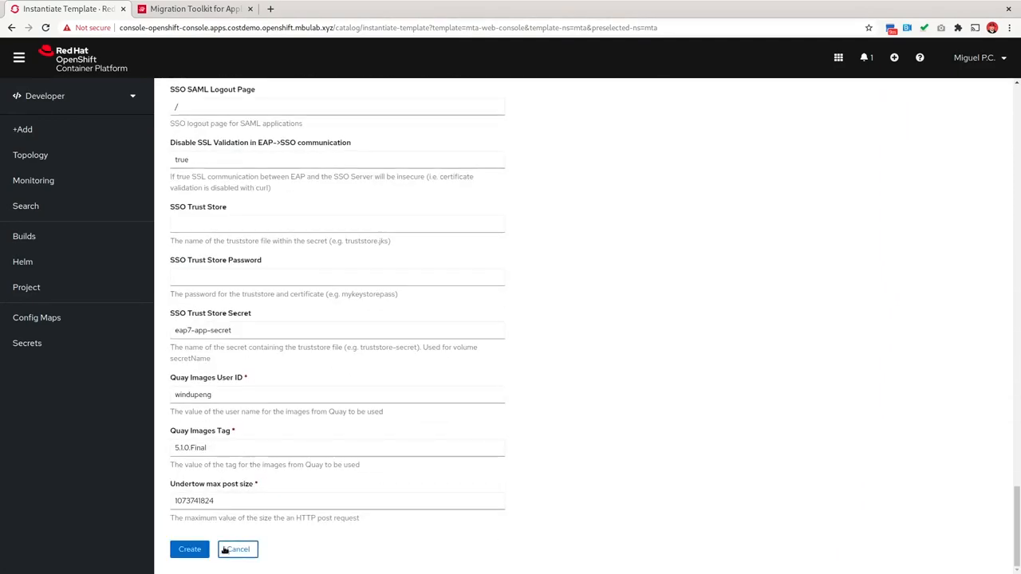
{"action": "left_click", "coordinate": [189, 548]}
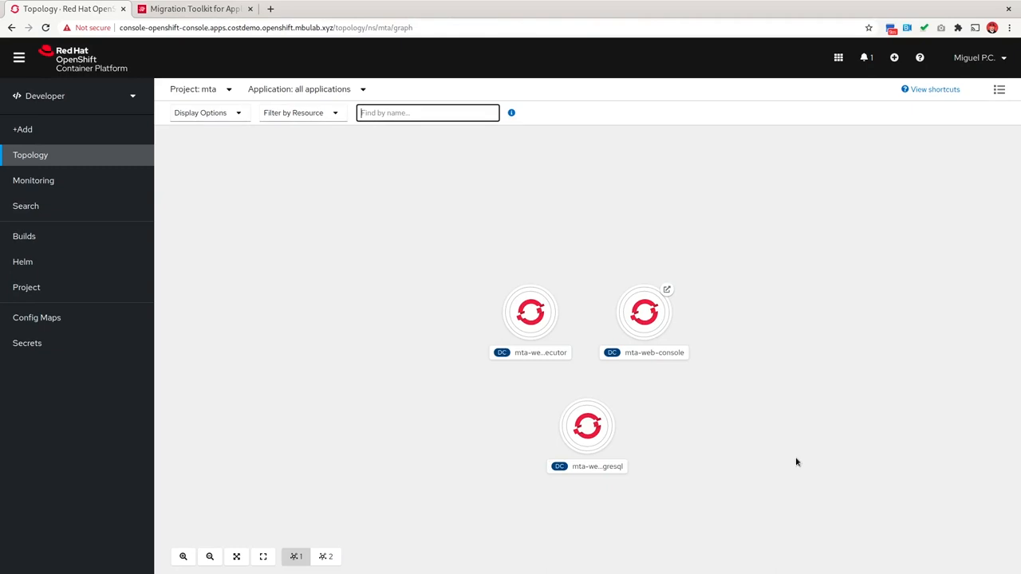
- Select the mta-web-console node in Topology to list its services and routes
{"action": "left_click", "coordinate": [643, 311]}
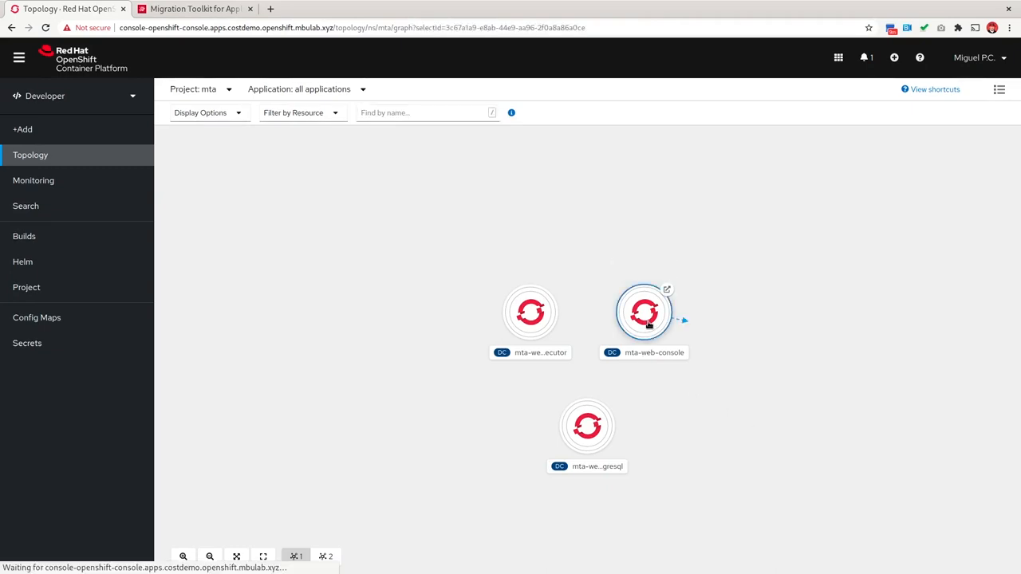
{"action": "left_click", "coordinate": [644, 311]}
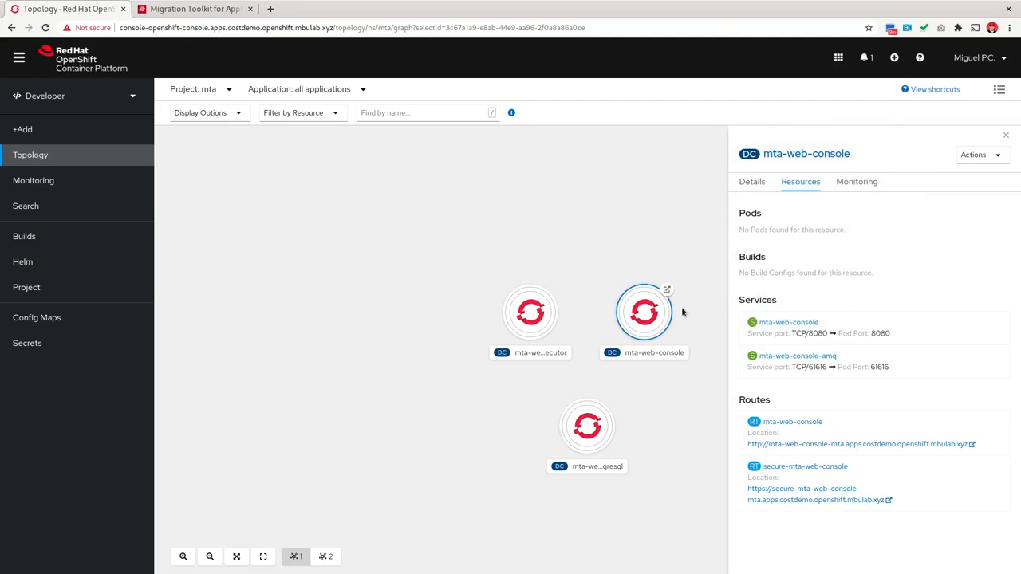
{"action": "mouse_move", "coordinate": [667, 289]}
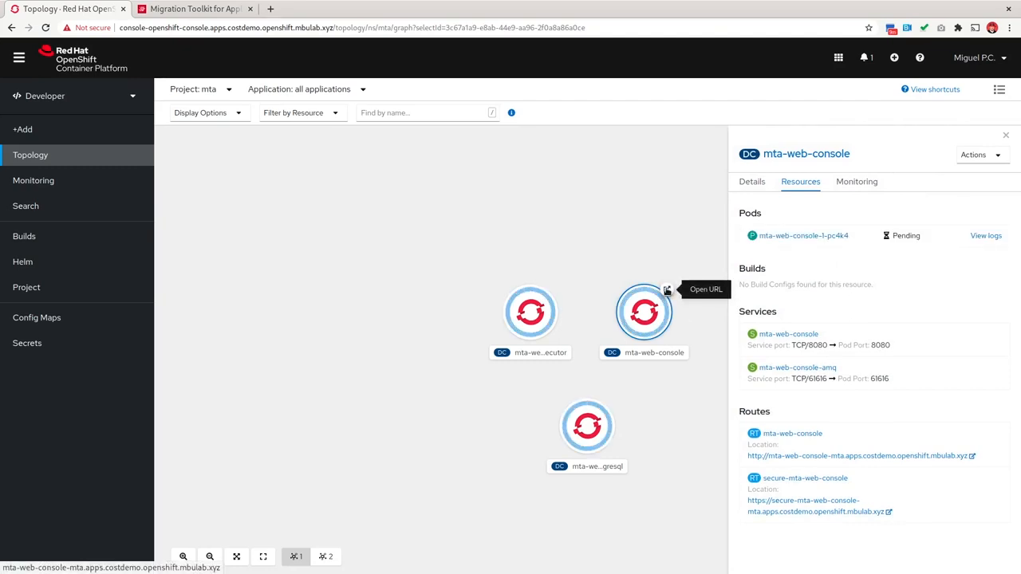
{"action": "mouse_move", "coordinate": [589, 265]}
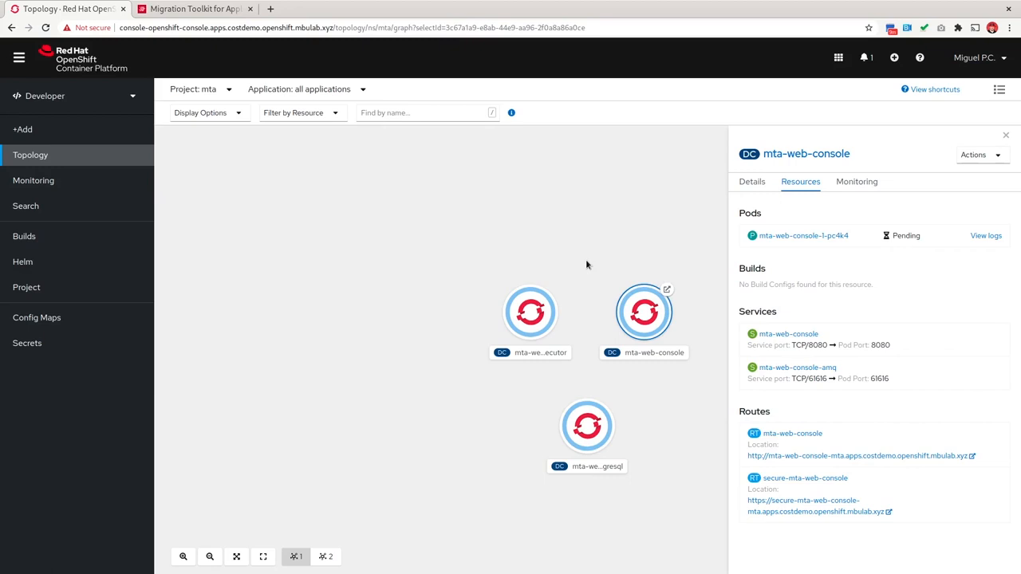
{"action": "mouse_move", "coordinate": [506, 248]}
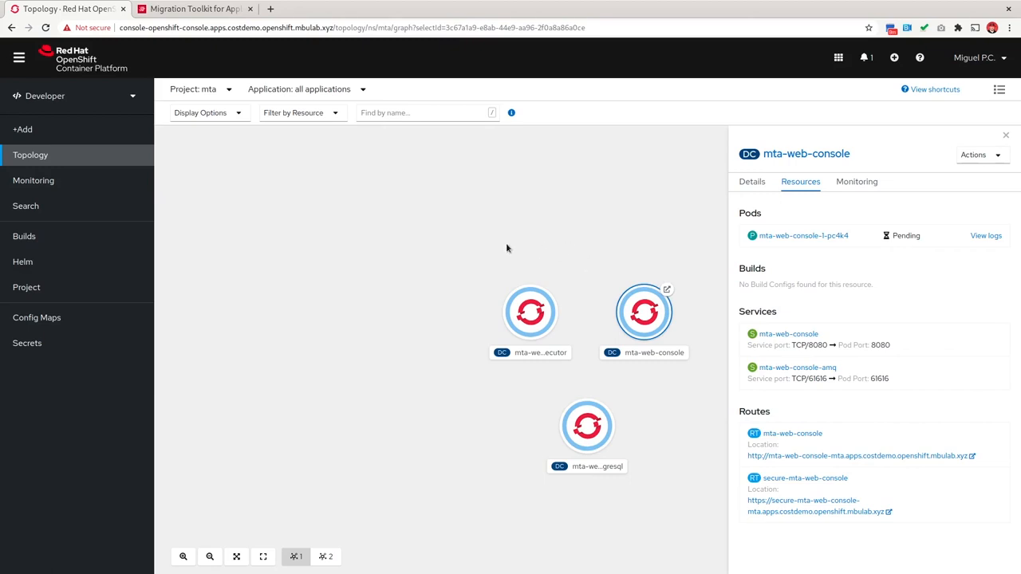
{"action": "mouse_move", "coordinate": [565, 220]}
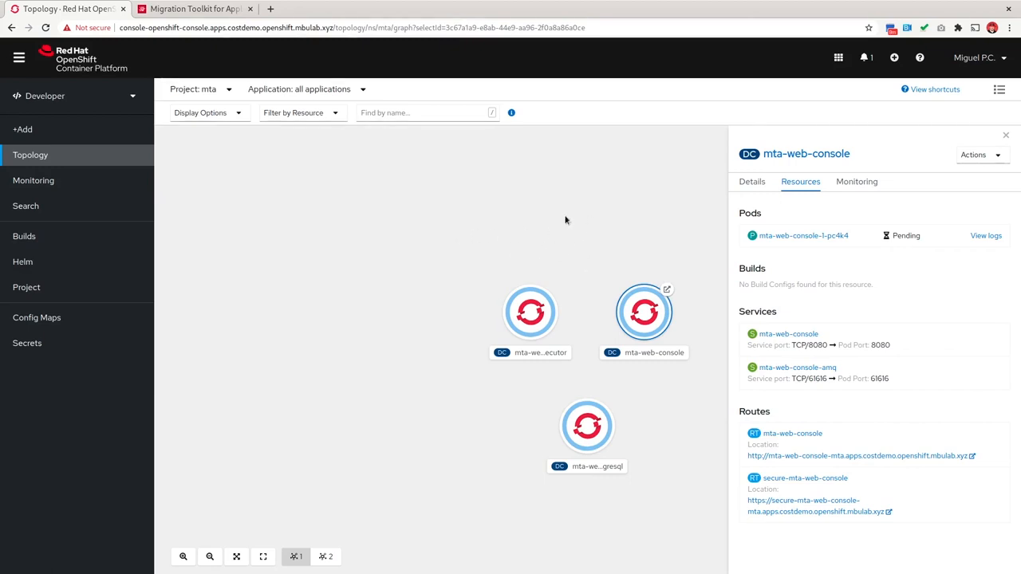
{"action": "mouse_move", "coordinate": [474, 232]}
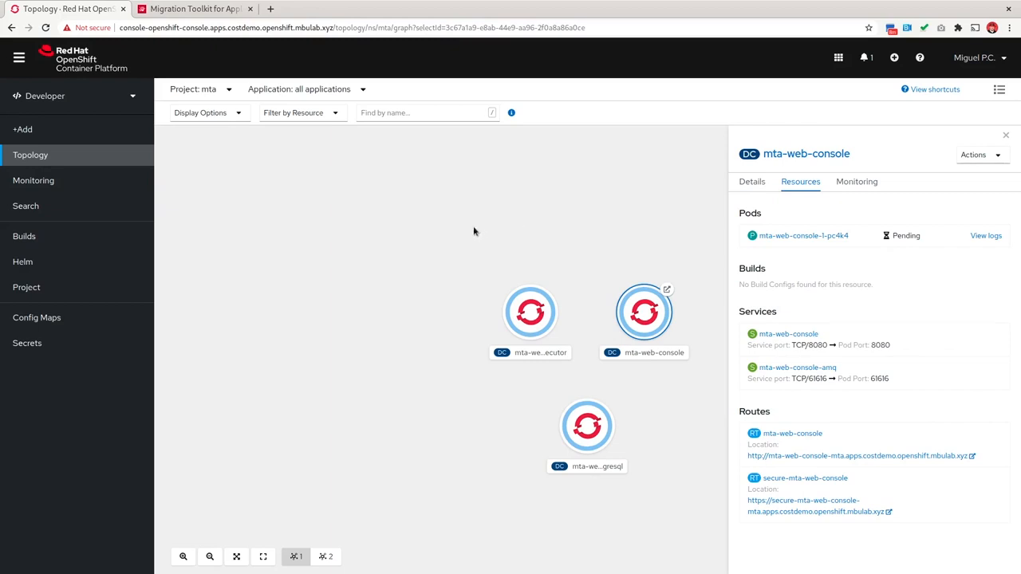
{"action": "mouse_move", "coordinate": [350, 275]}
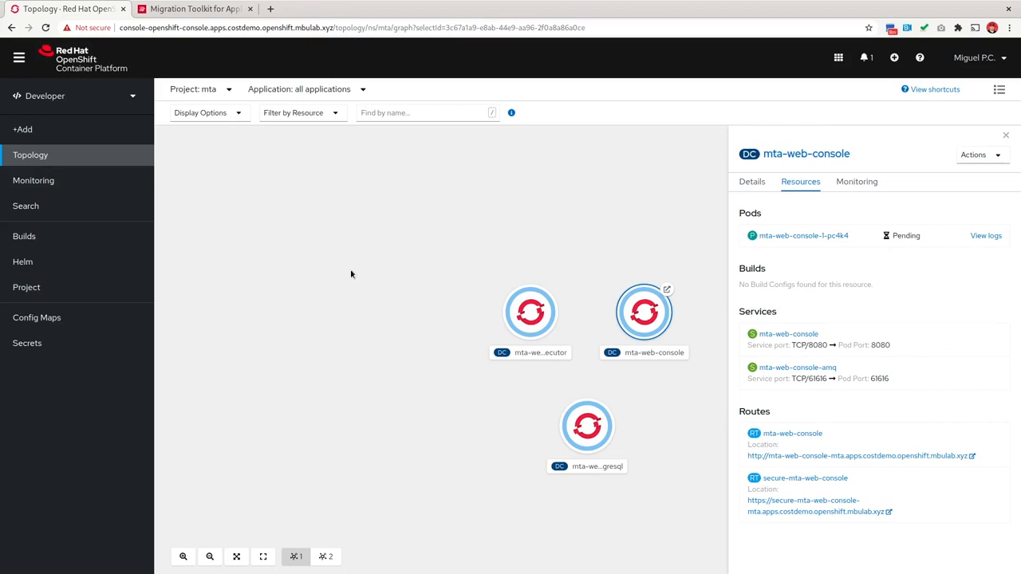